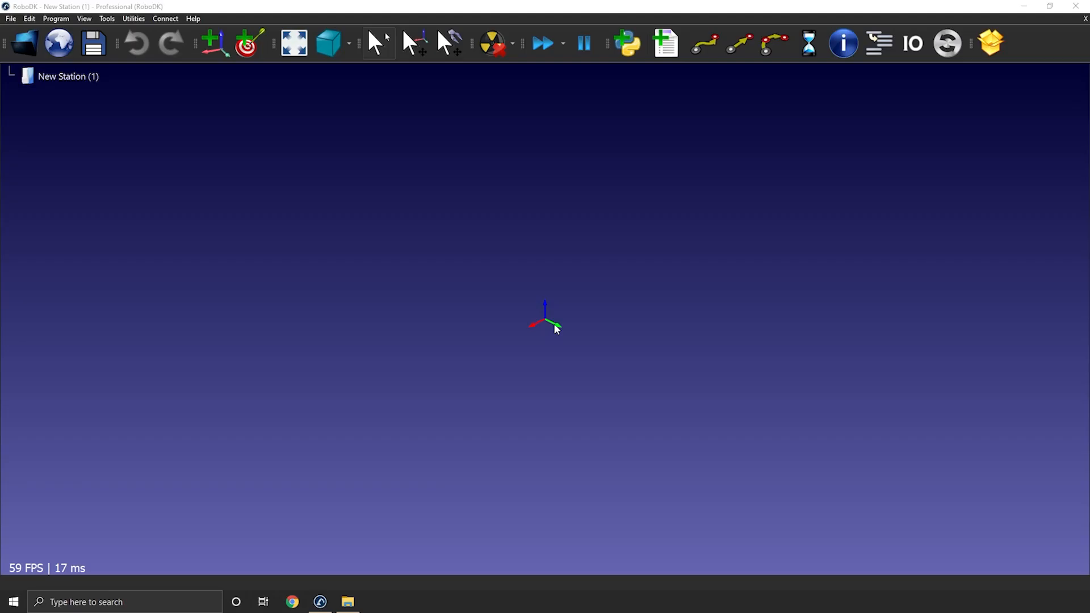
# Step: Load the Turn Table Top and Turn Table Base 3D models into the station
pyautogui.click(348, 602)
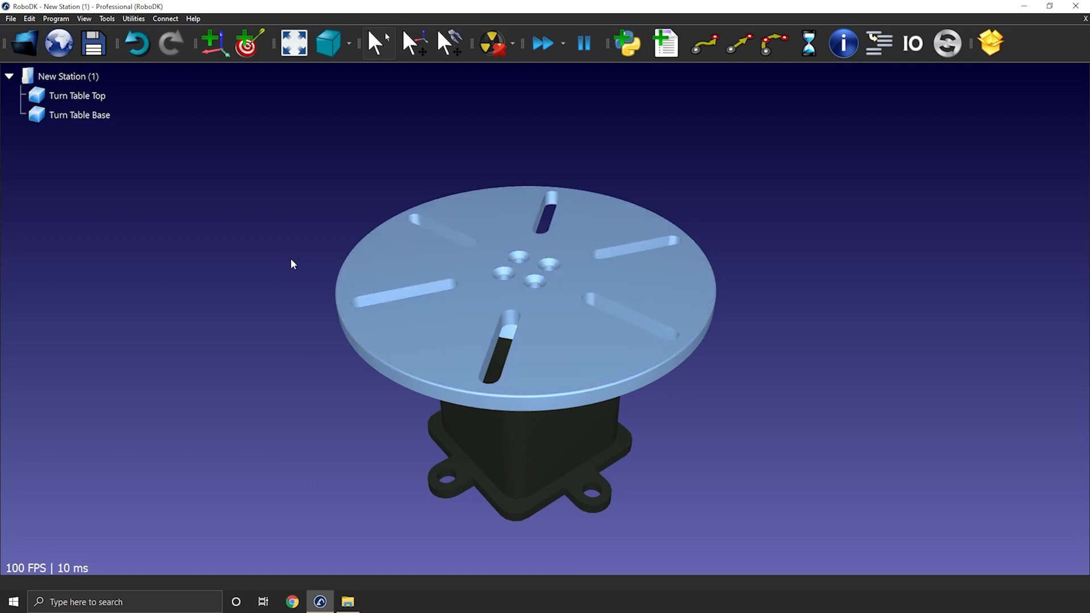
pyautogui.moveTo(282, 260)
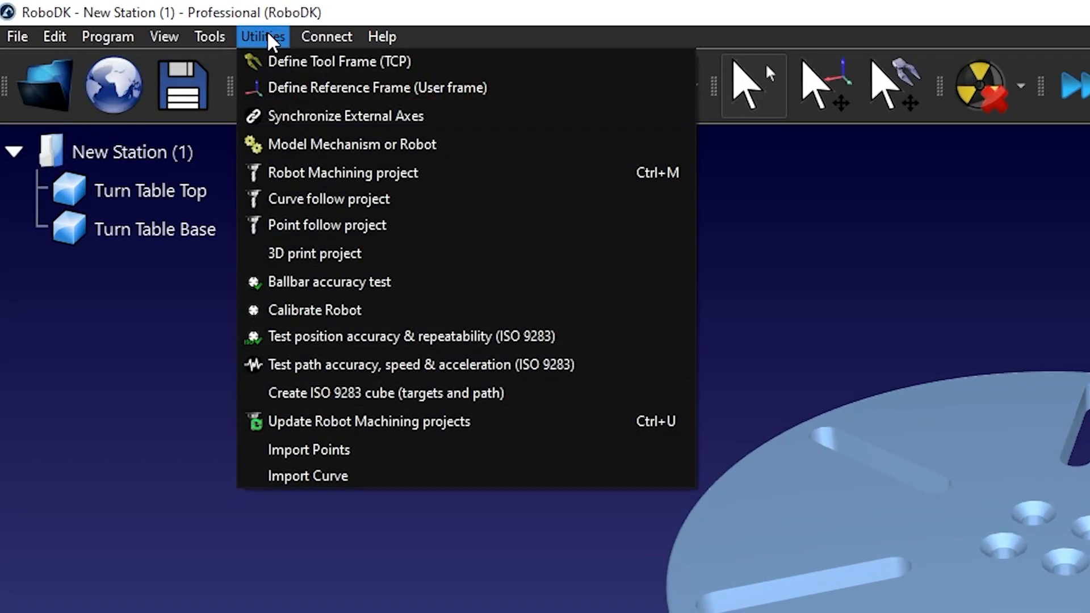
pyautogui.moveTo(477, 144)
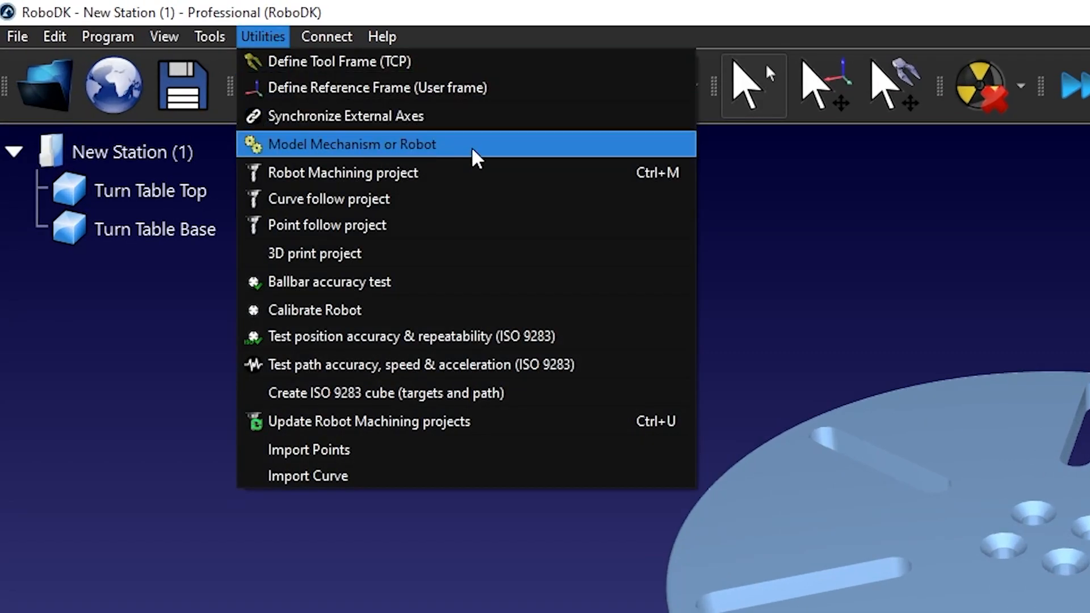
# Step: Launch the Model Mechanism or Robot utility from the Utilities menu
pyautogui.click(351, 144)
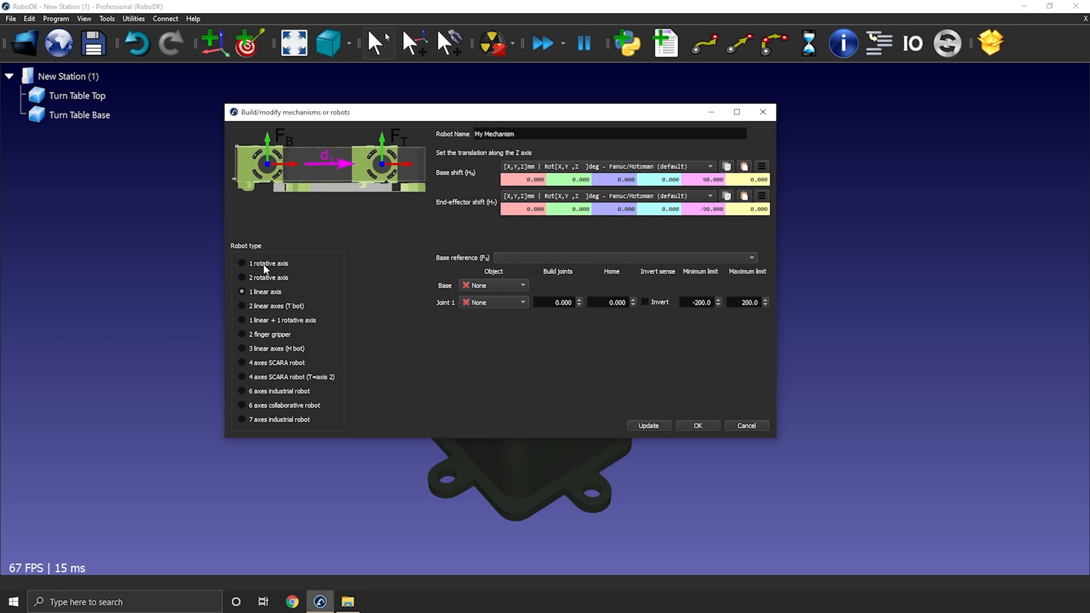
# Step: Choose the '1 rotative axis' type and move the dialog aside to reveal the turntable
pyautogui.click(241, 263)
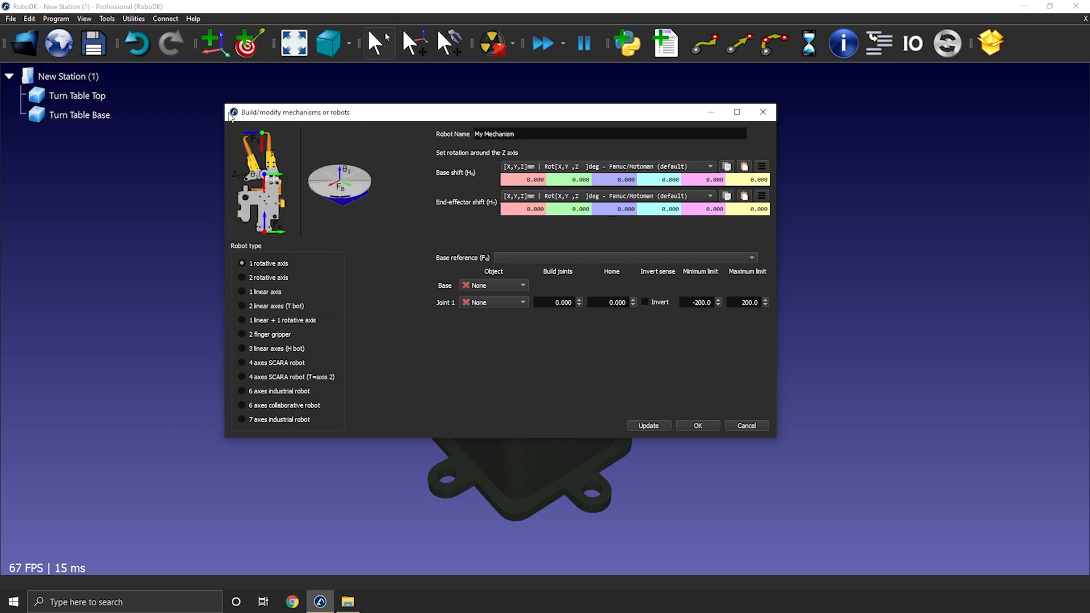
pyautogui.moveTo(487, 112); pyautogui.dragTo(487, 87)
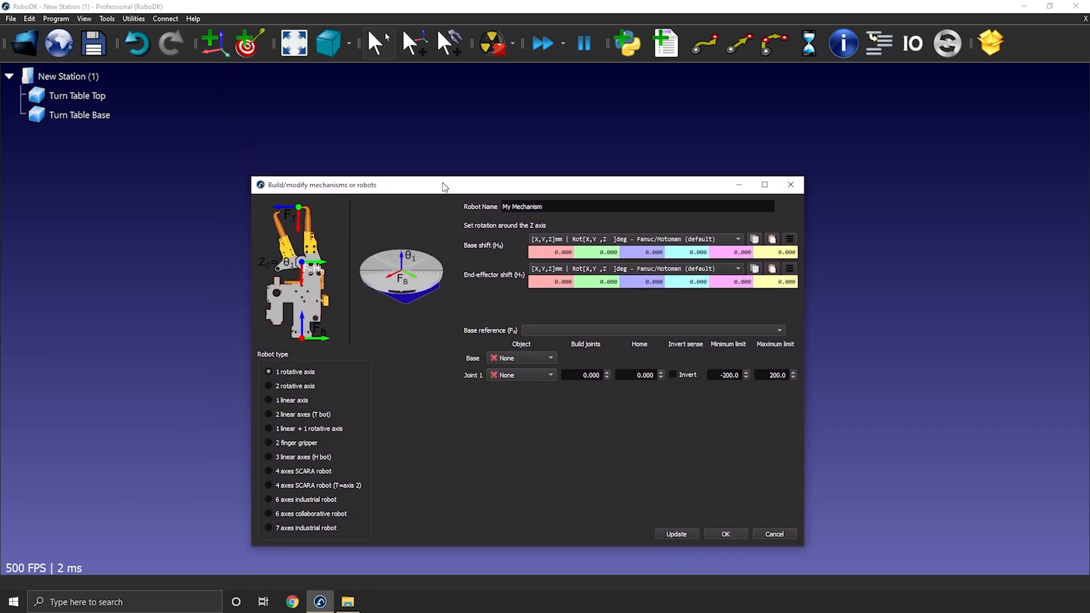
pyautogui.moveTo(612, 143)
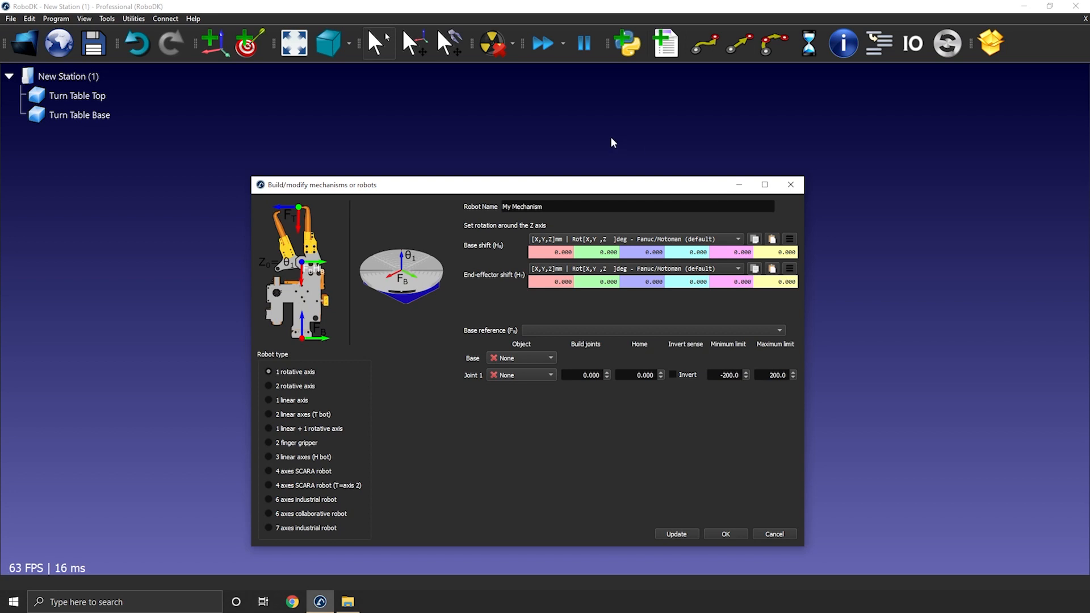
pyautogui.moveTo(1003, 181)
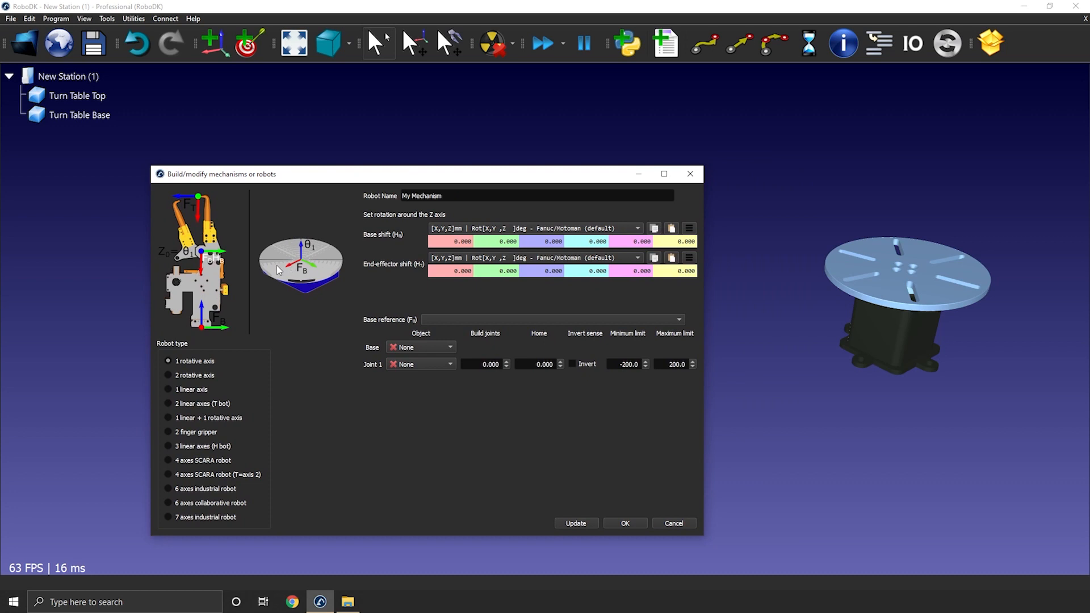
pyautogui.moveTo(358, 192)
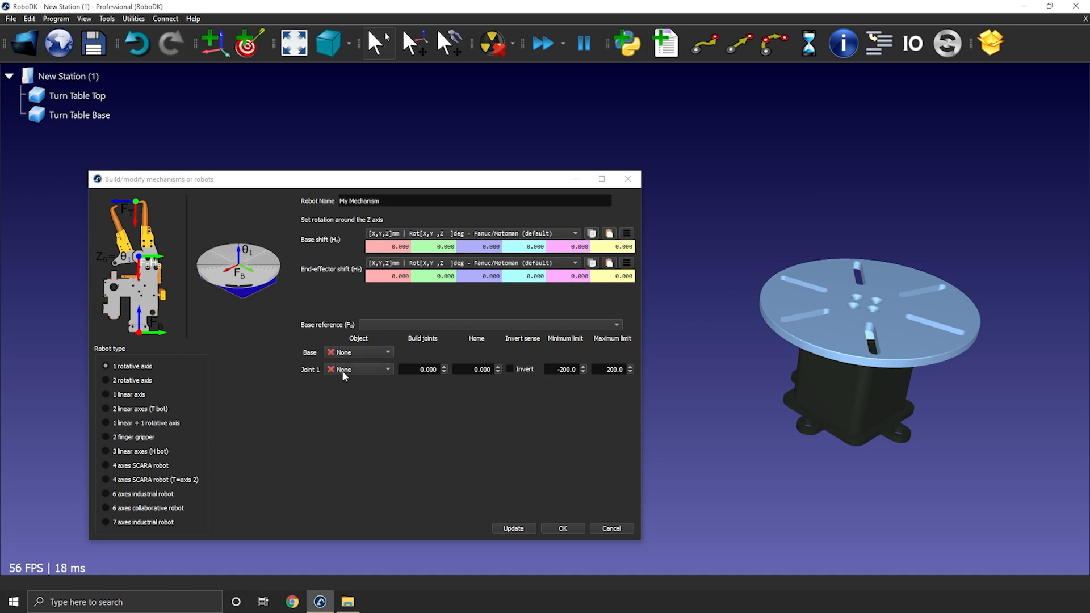
pyautogui.moveTo(363, 381)
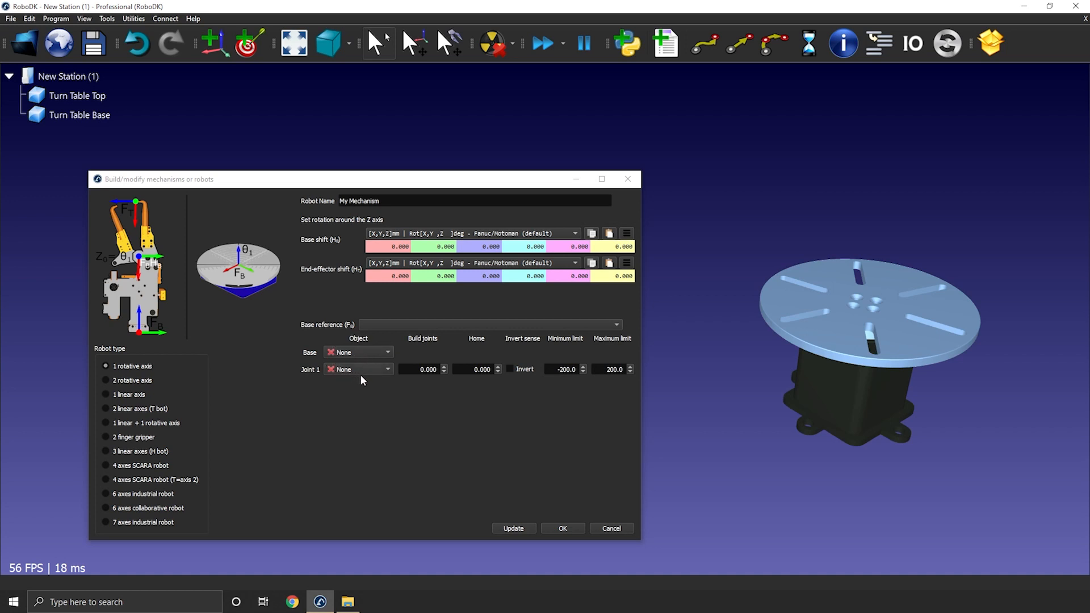
pyautogui.moveTo(427, 387)
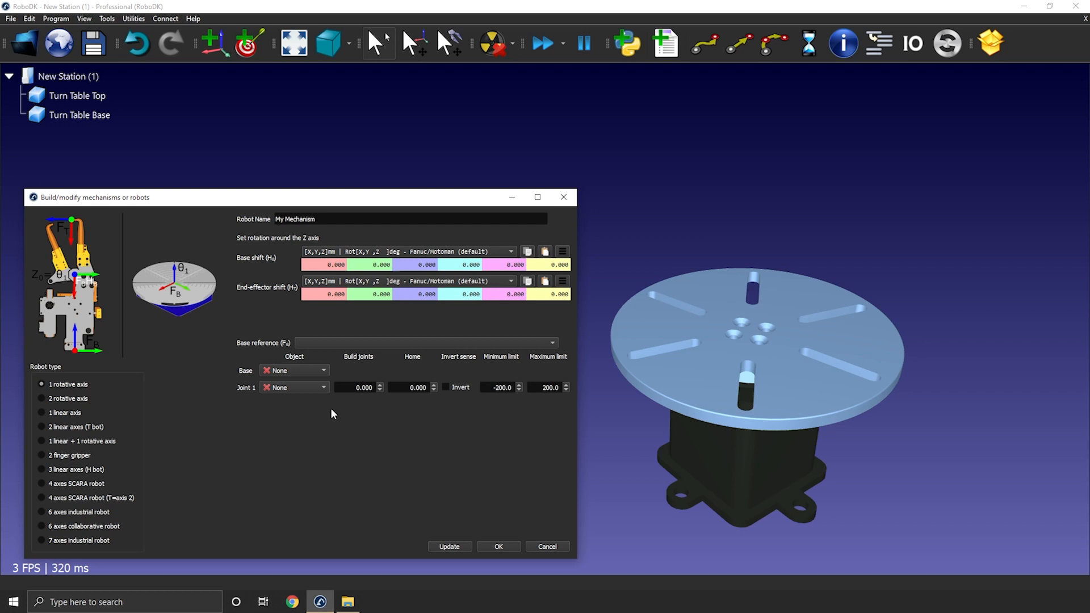
# Step: Replace the default mechanism name with 'Turn Table'
pyautogui.click(76, 95)
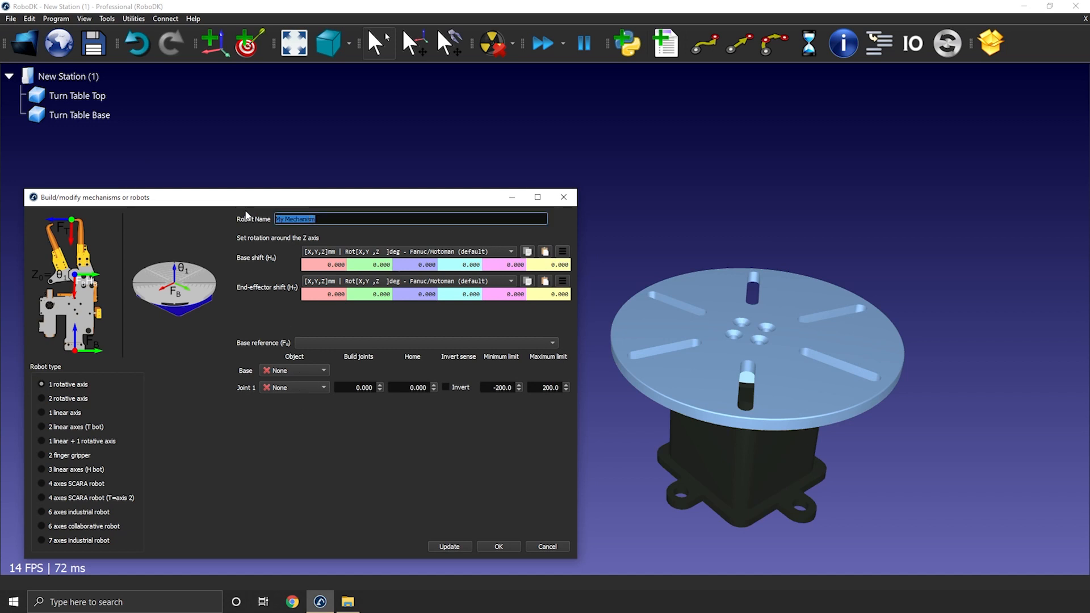
pyautogui.write('Turn Table')
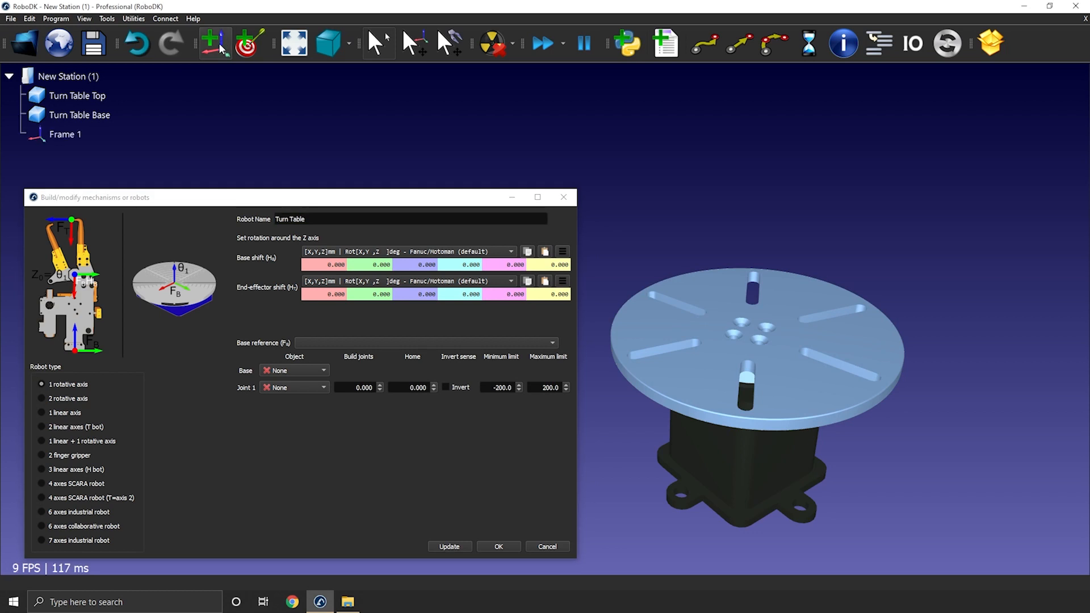
# Step: Rename Frame 1 to 'Frame Base' and show its properties
pyautogui.doubleClick(65, 134)
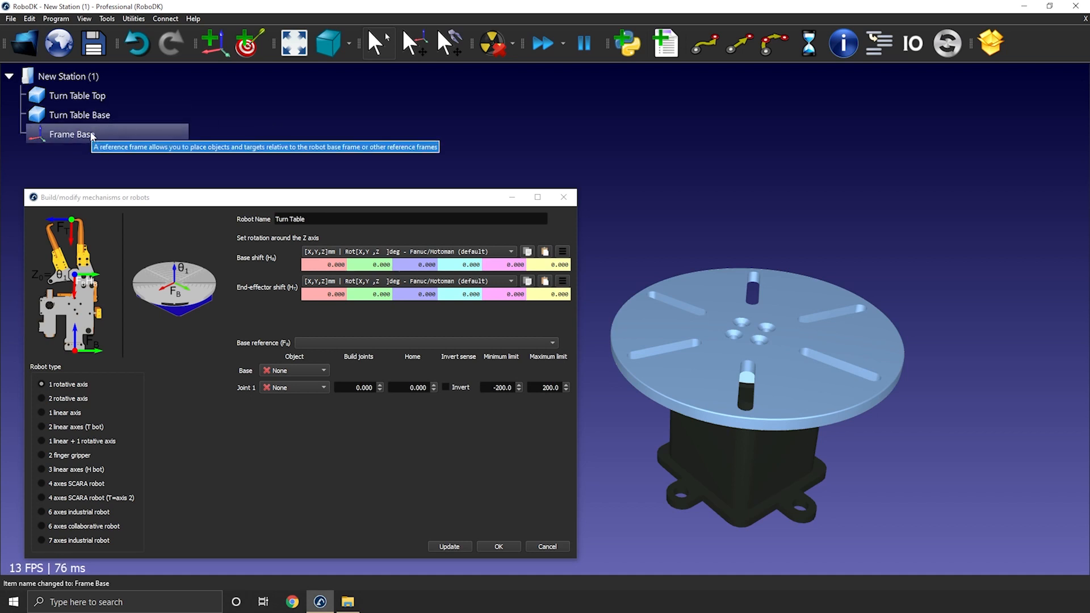
pyautogui.click(71, 134)
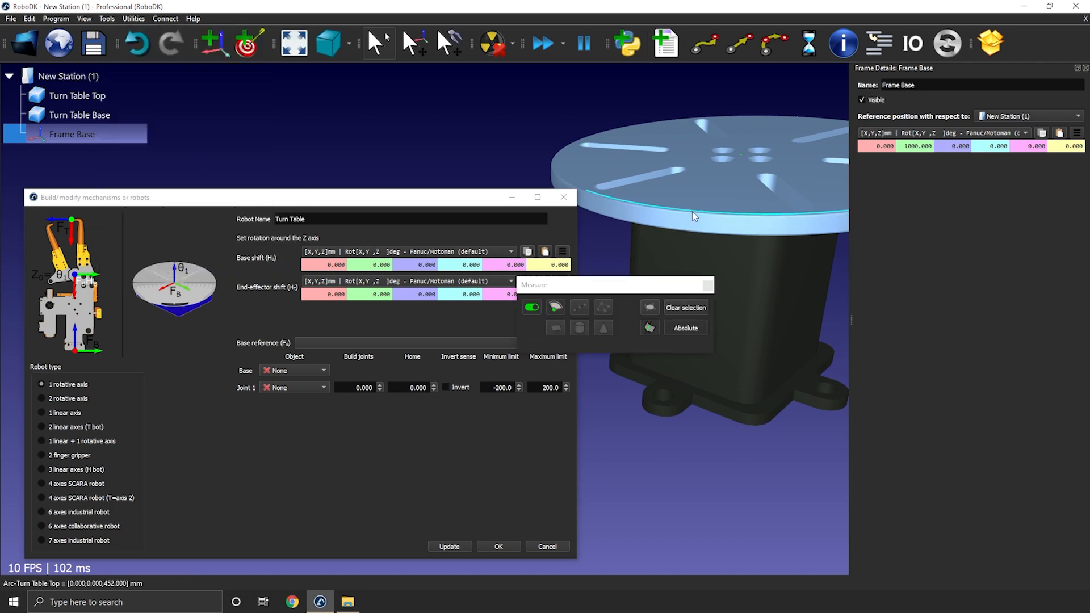
# Step: Measure the turntable top's rim circle to place Frame Base at its center, 452 mm high
pyautogui.click(693, 216)
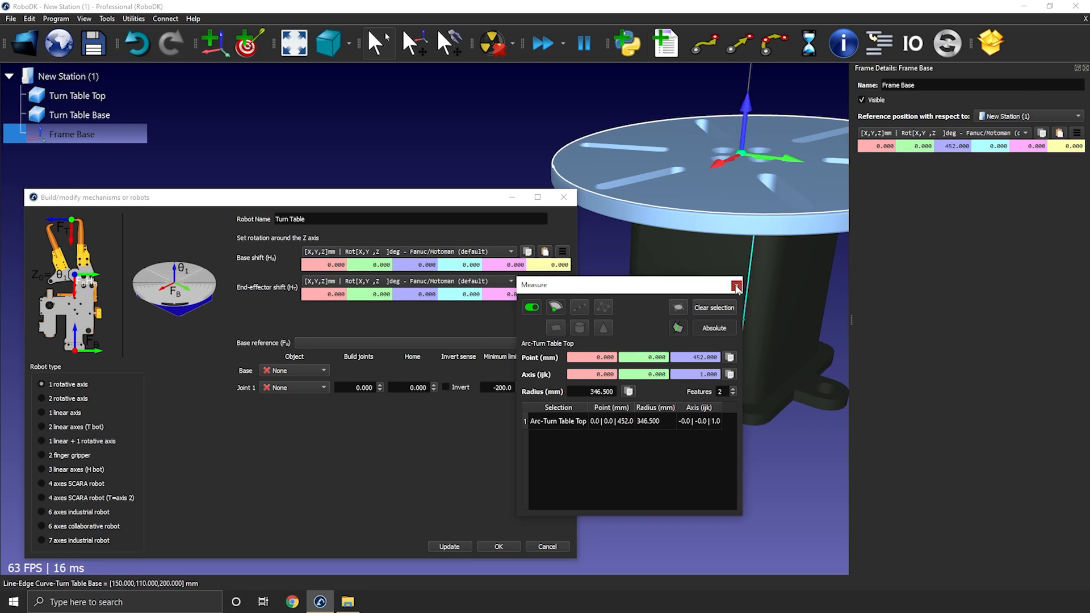
pyautogui.click(737, 285)
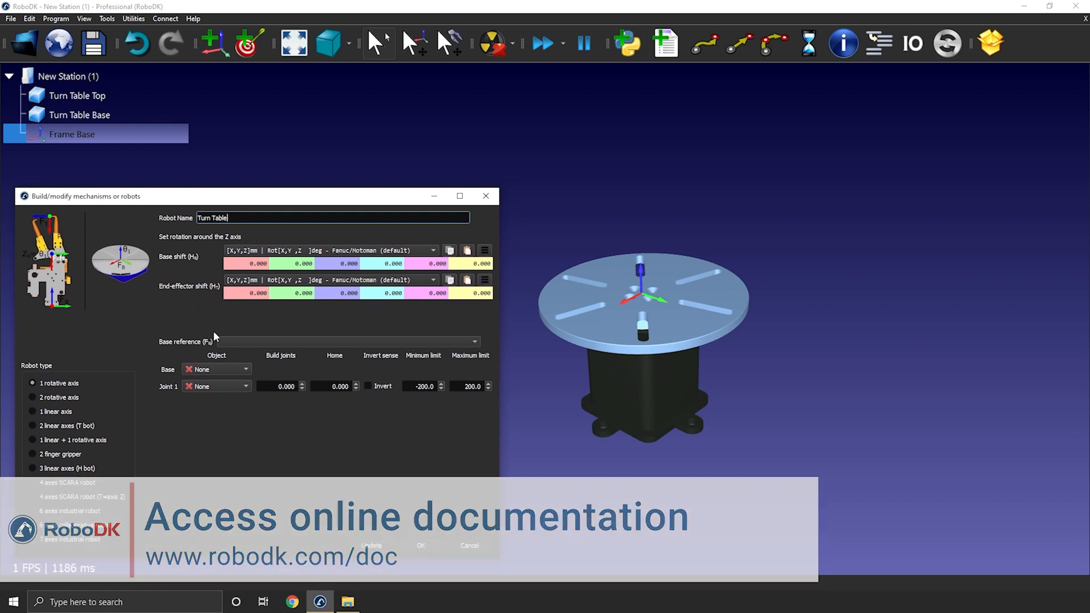
# Step: Assign Frame Base as base reference and Turn Table Base as the fixed base object
pyautogui.click(347, 341)
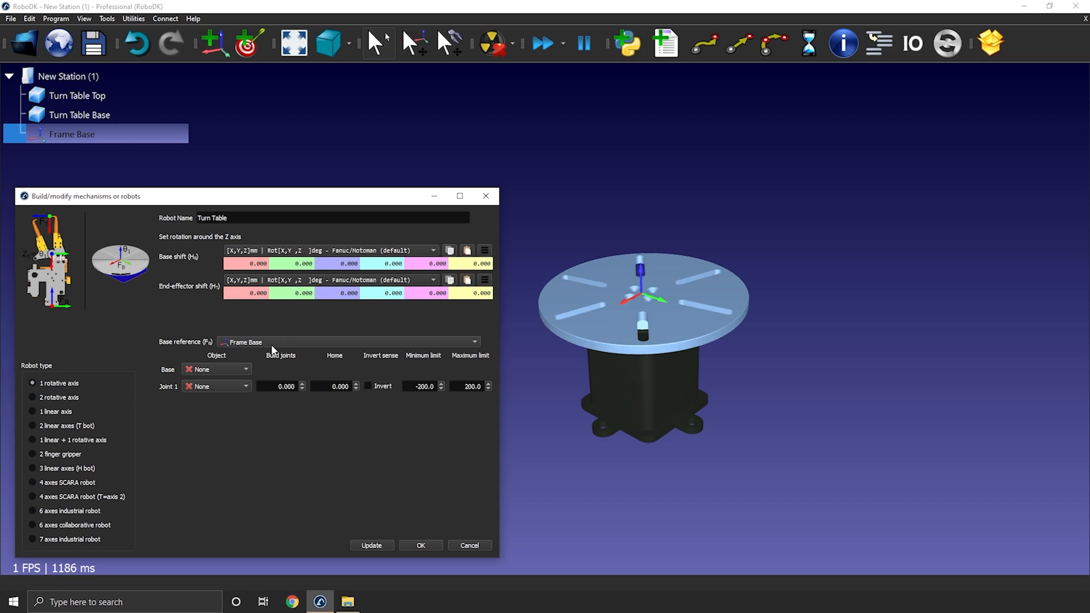
pyautogui.moveTo(223, 371)
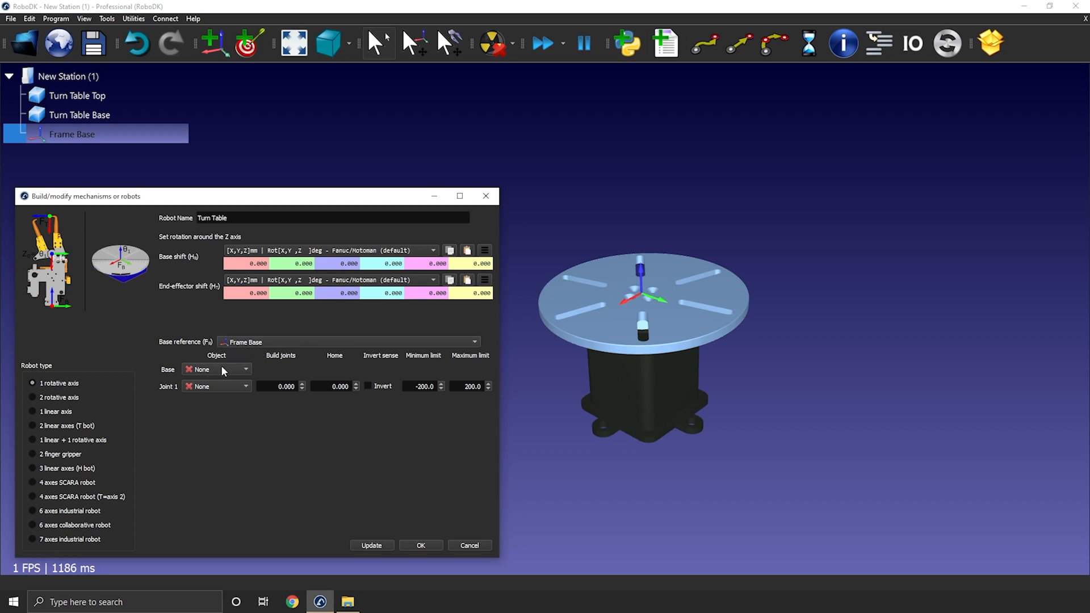
pyautogui.click(216, 369)
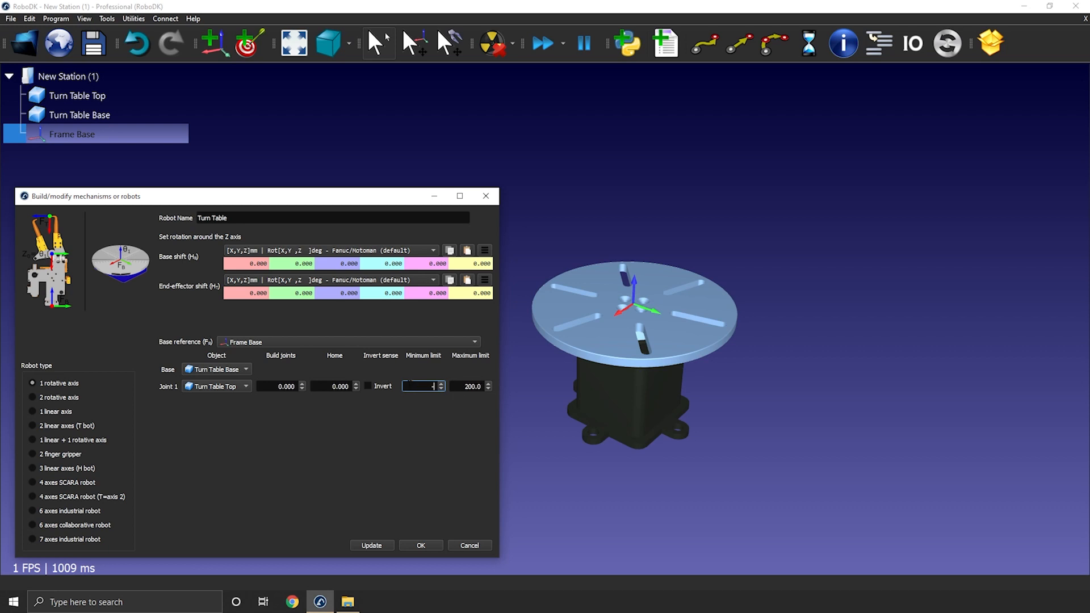
# Step: Set joint 1 limits to -360 minimum and 360 maximum degrees
pyautogui.write('-360')
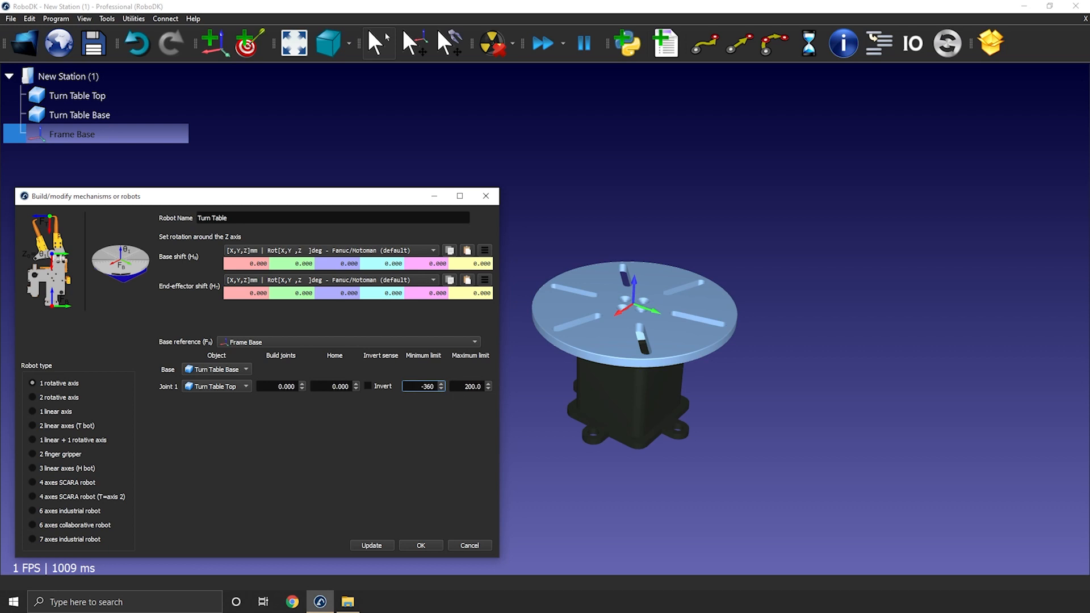
pyautogui.write('3')
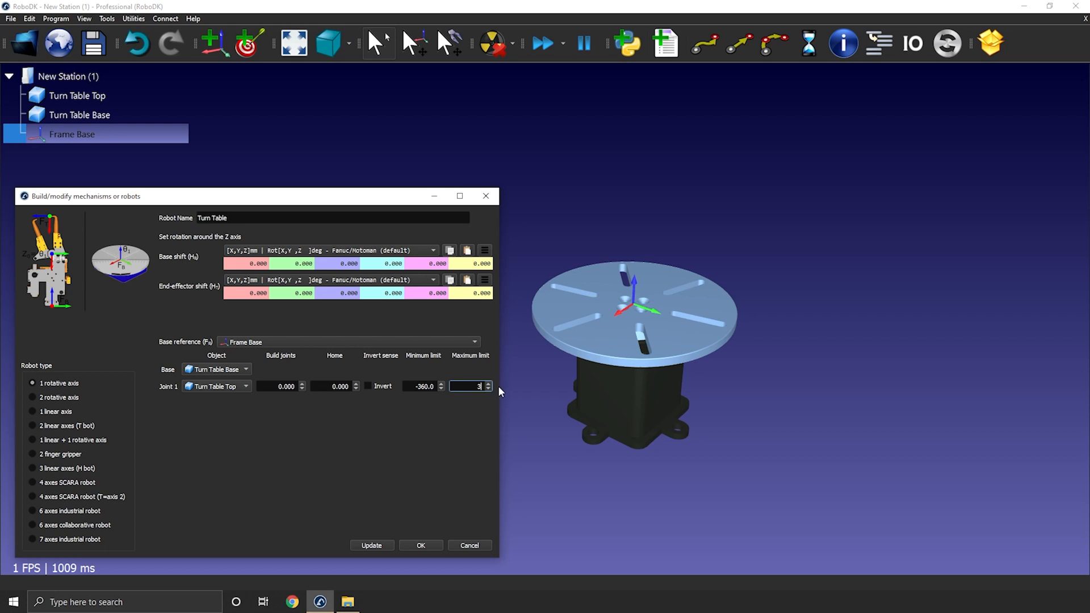
pyautogui.write('60')
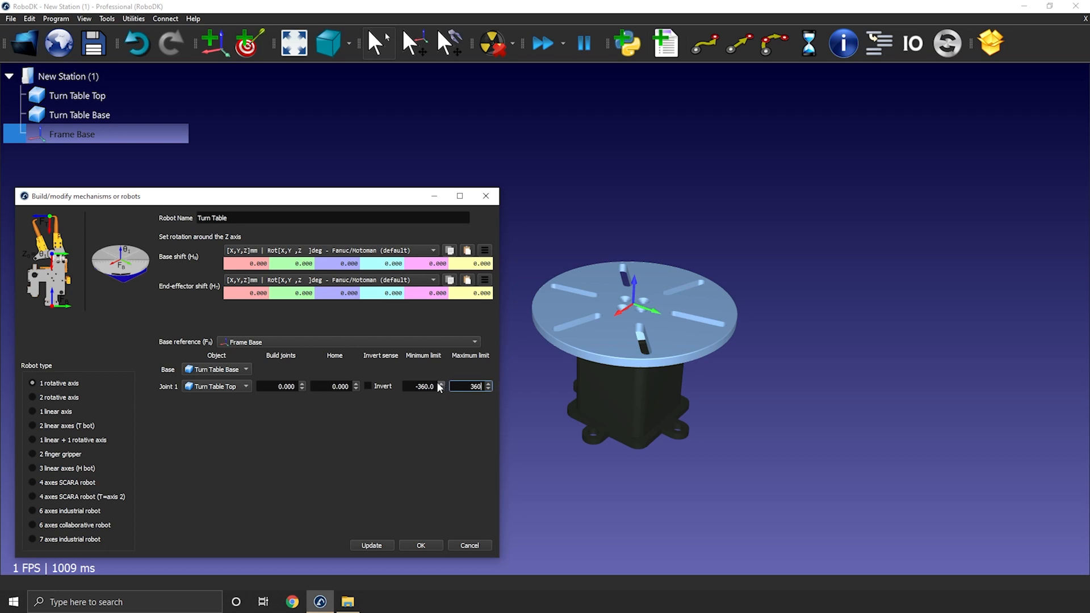
pyautogui.moveTo(574, 331)
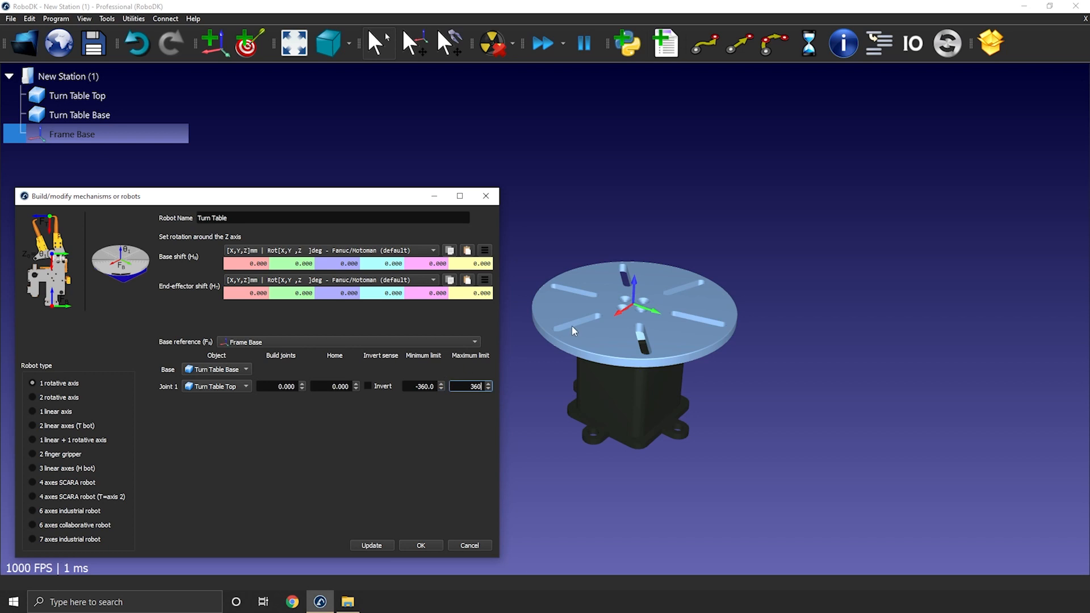
pyautogui.moveTo(414, 424)
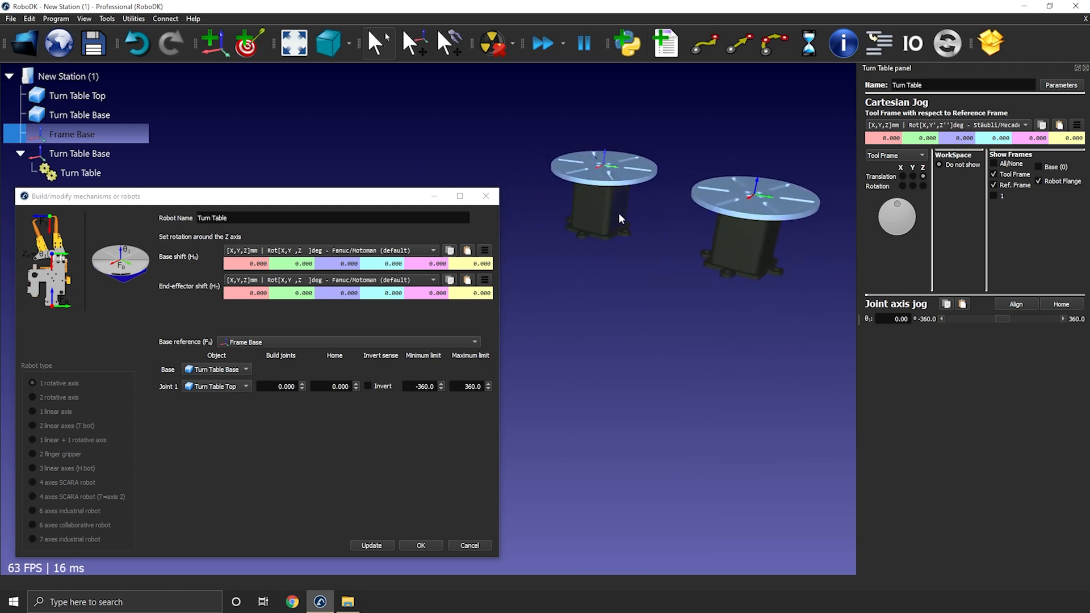
# Step: Hide the original models, jog the table top around joint 1, and accept the mechanism
pyautogui.click(77, 96)
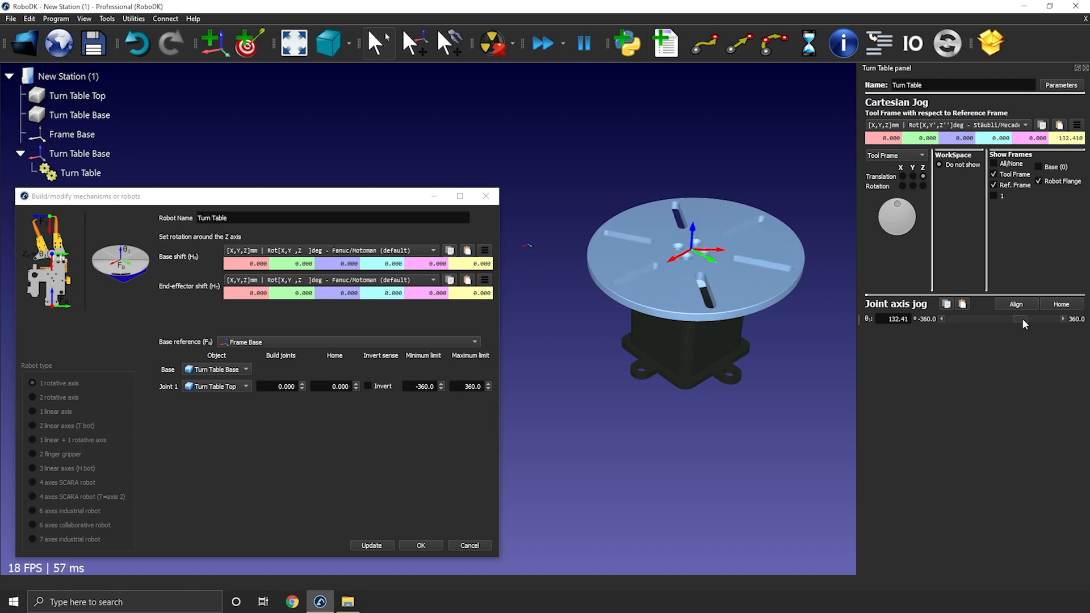
pyautogui.moveTo(1026, 318); pyautogui.dragTo(976, 318)
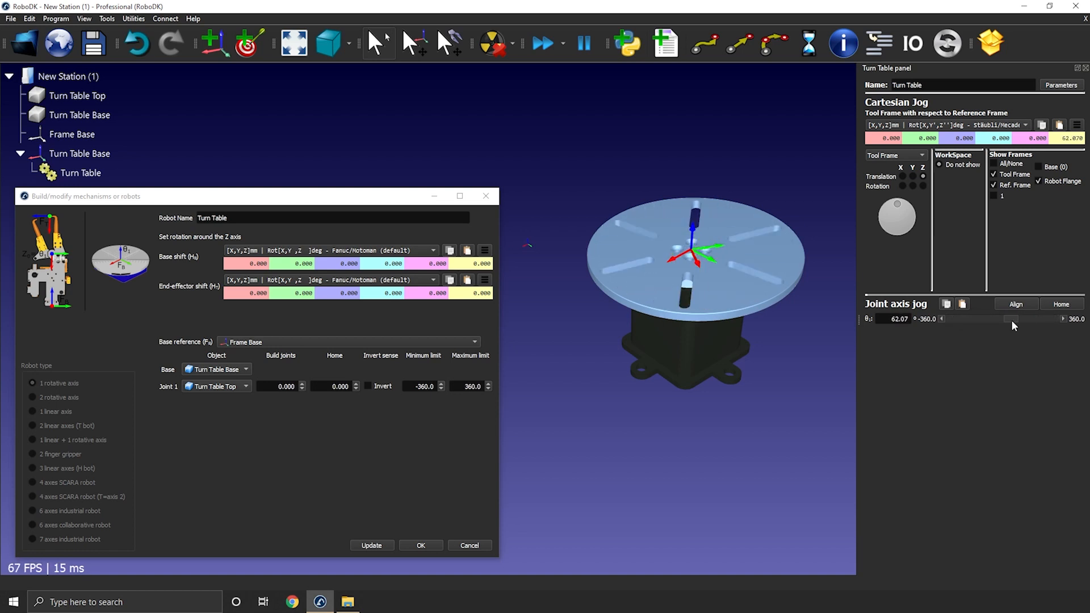
pyautogui.moveTo(1014, 319); pyautogui.dragTo(941, 319)
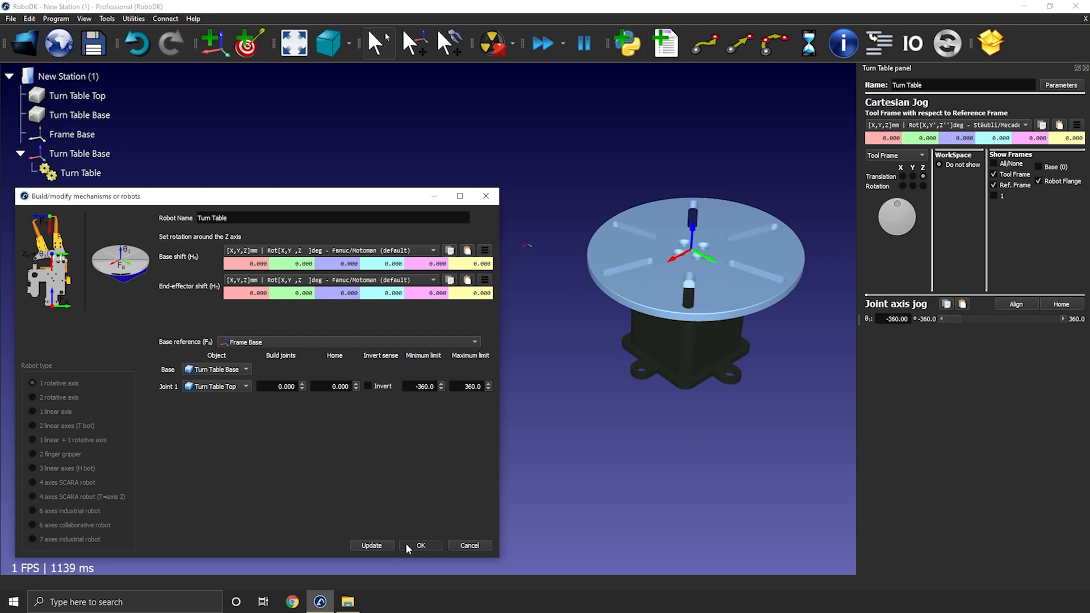
pyautogui.click(420, 546)
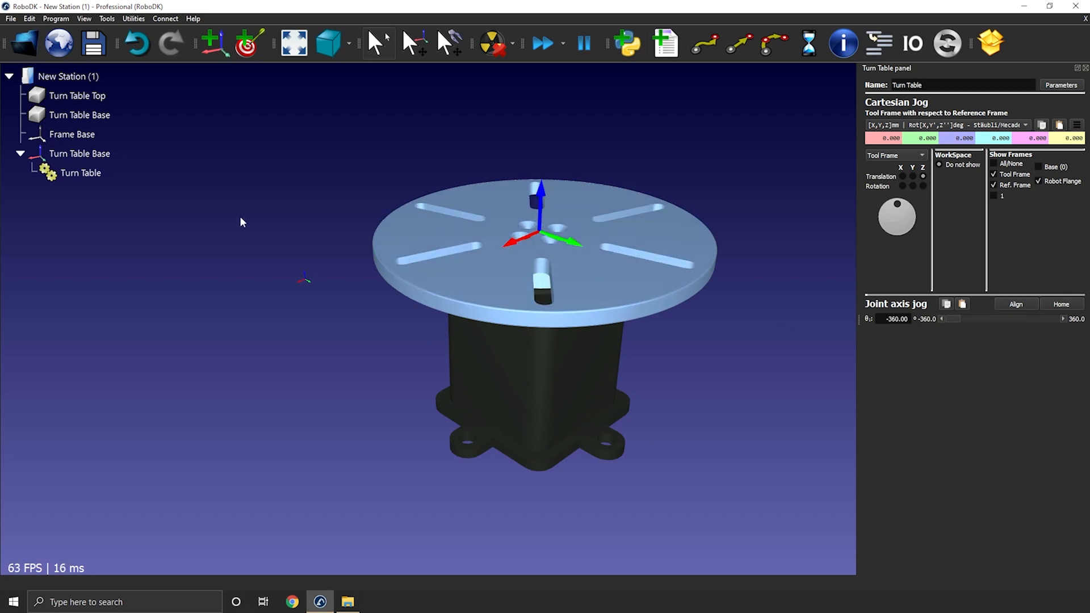
# Step: Save the Turn Table item from the tree as Turn-Table.robot in the Library folder
pyautogui.rightClick(80, 173)
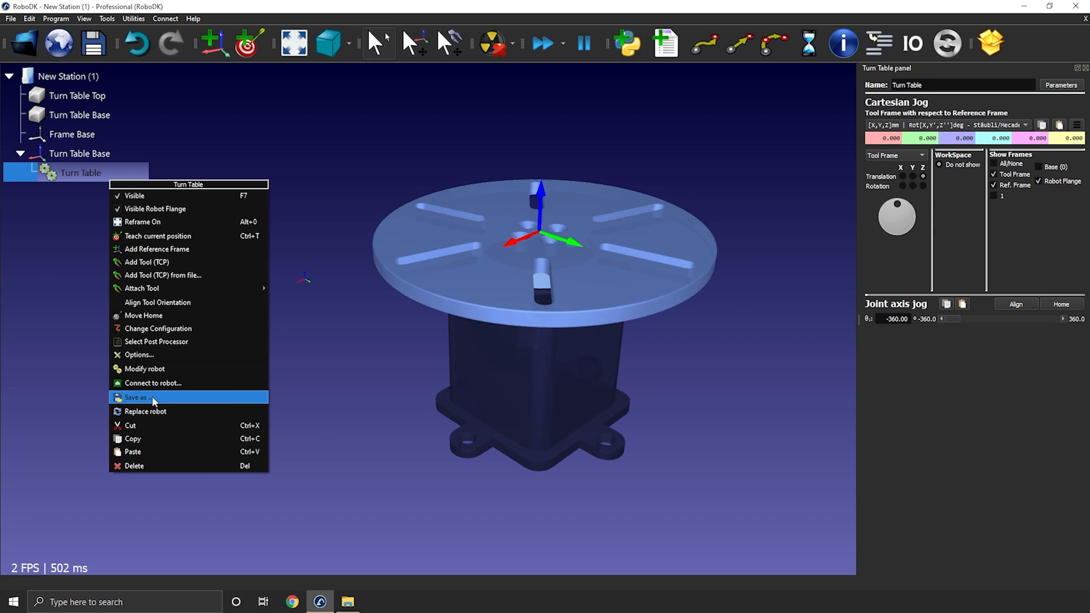
pyautogui.click(137, 397)
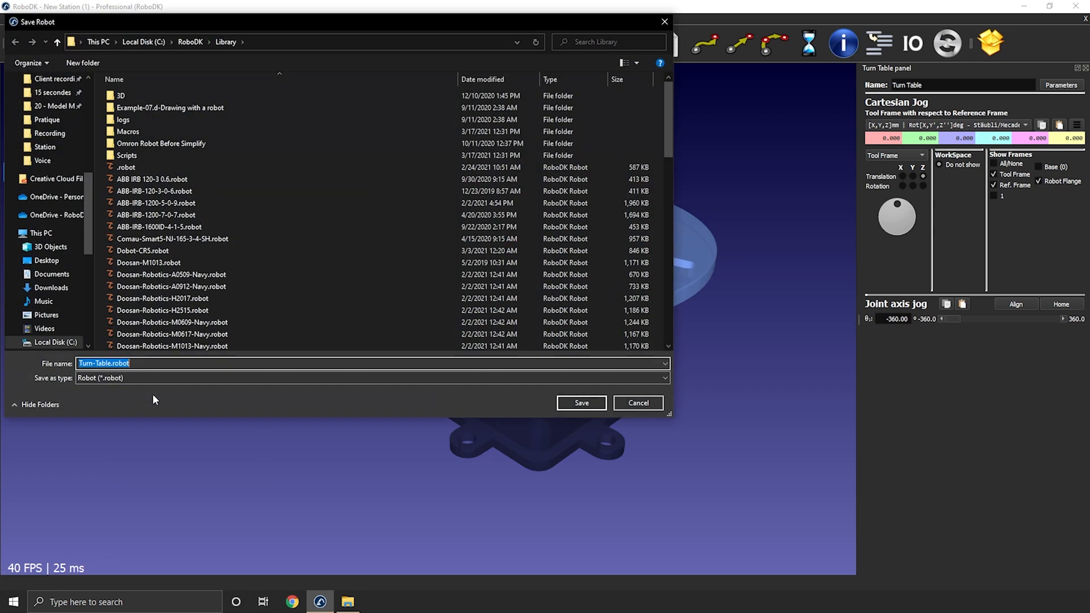
pyautogui.click(164, 298)
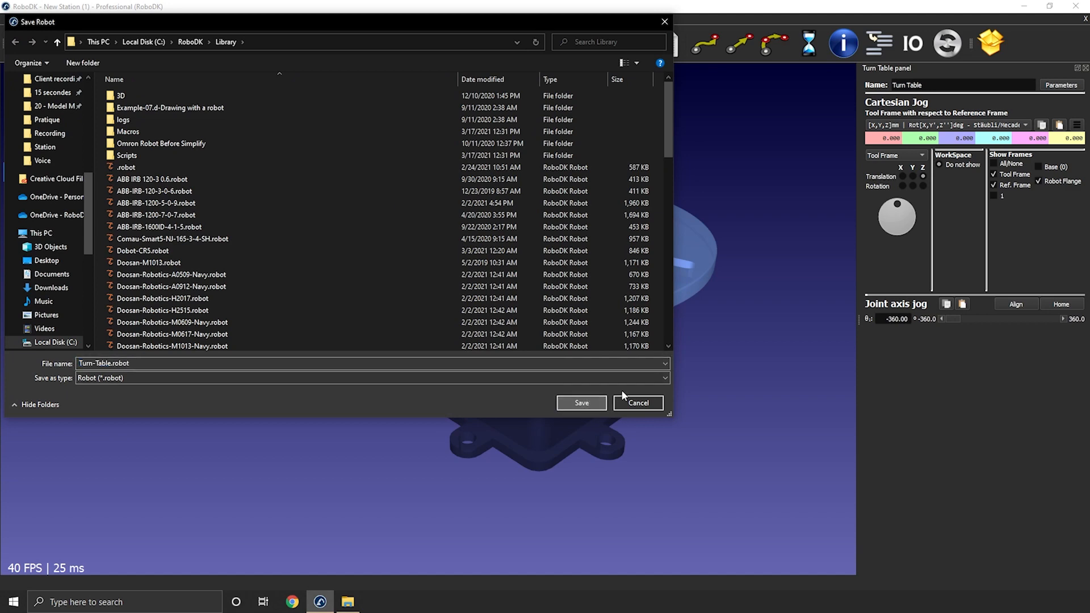
pyautogui.click(637, 404)
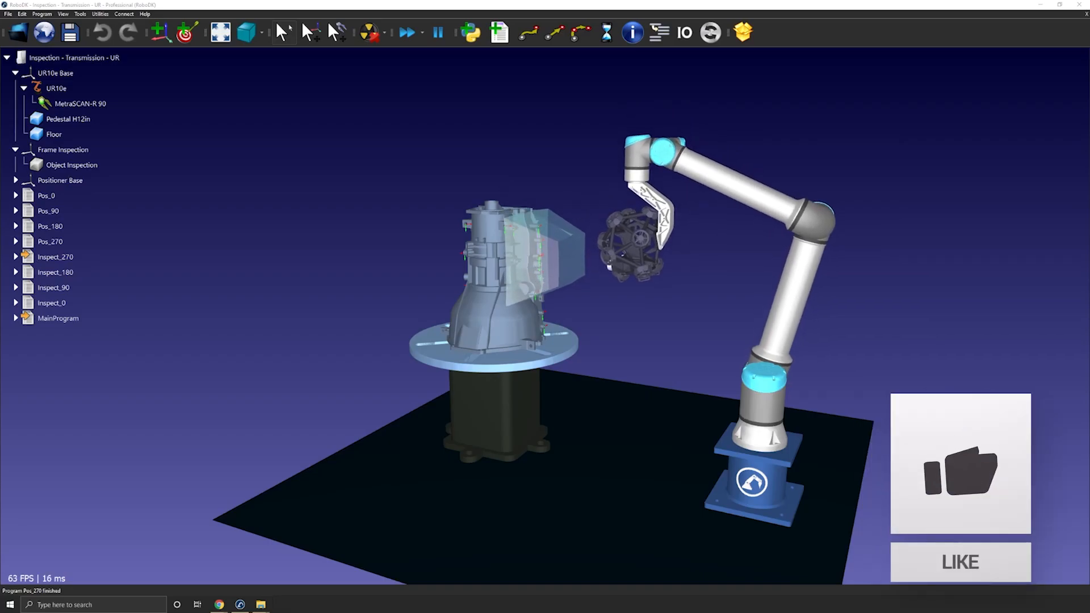